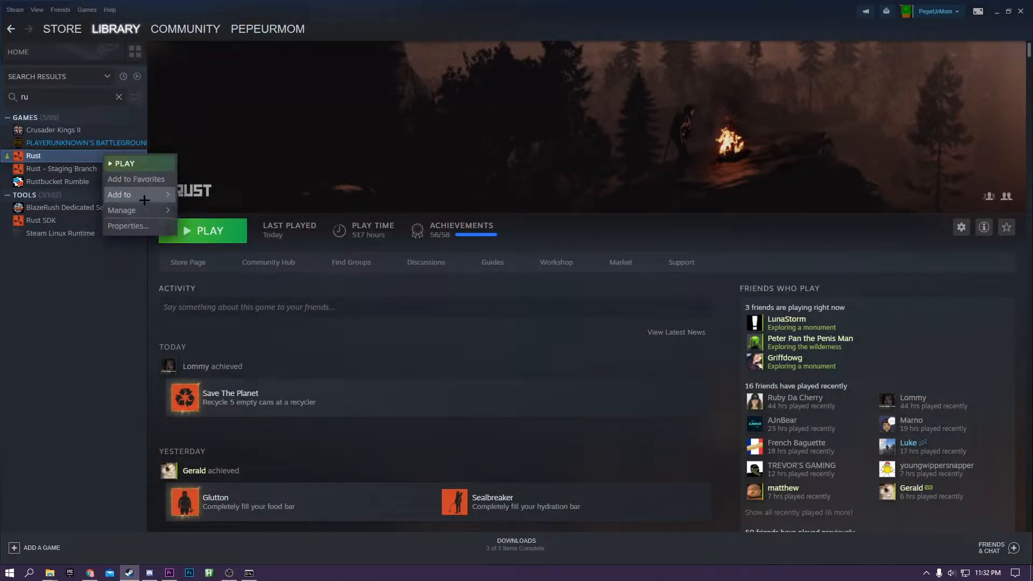
Step: Open Rust's Properties window from the Steam library
{"action": "left_click", "coordinate": [127, 226]}
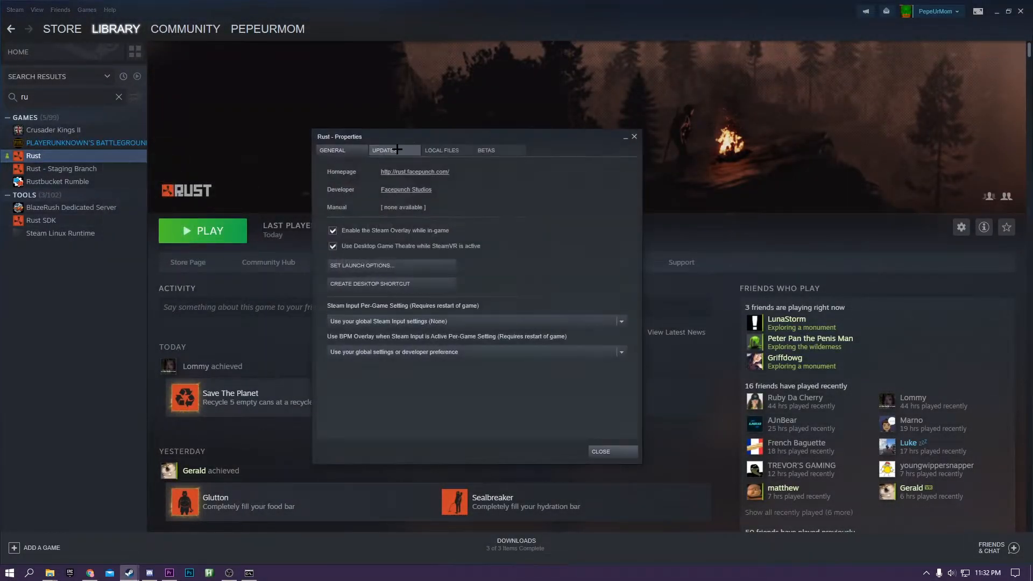
Step: Set Rust's launch options to '-gc.buffer 4096 -nolog -high -maxMem=14000 -malloc=system -cpuCo…'
{"action": "left_click", "coordinate": [361, 264]}
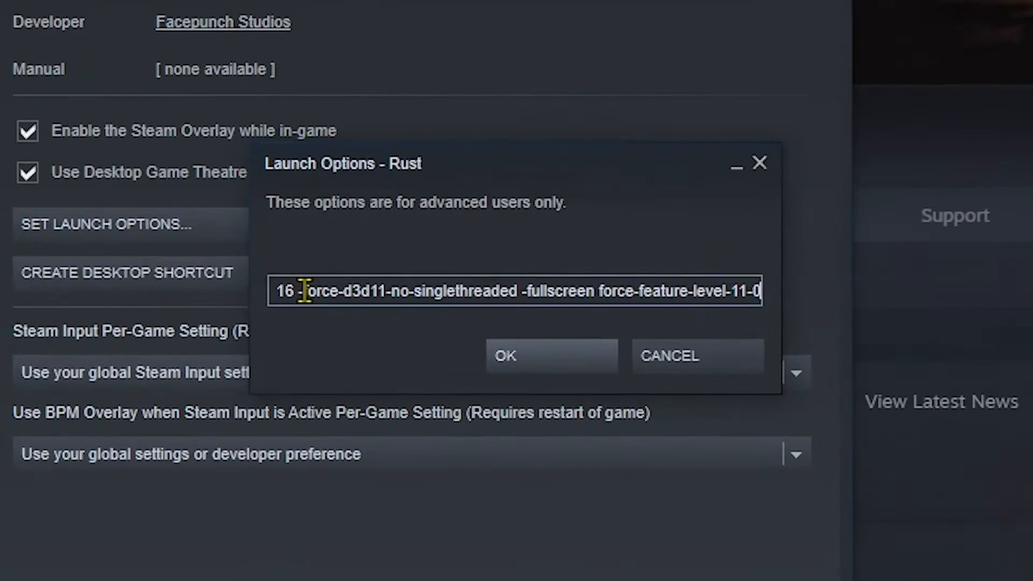
{"action": "type", "text": "-gc.buffer 4096 -nolog -high -maxMem=14000 -malloc=system -cpuCo"}
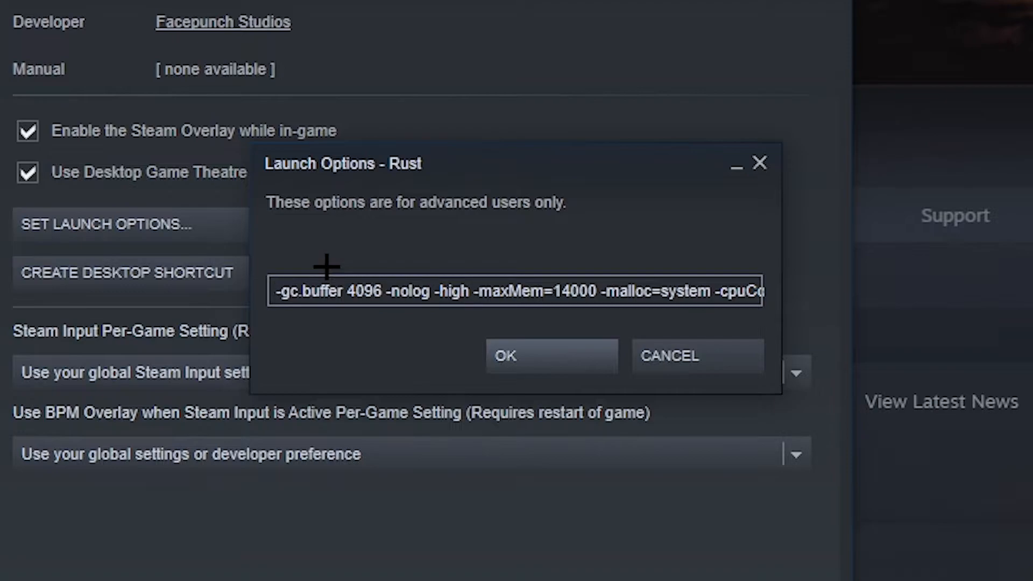
{"action": "left_click", "coordinate": [276, 292]}
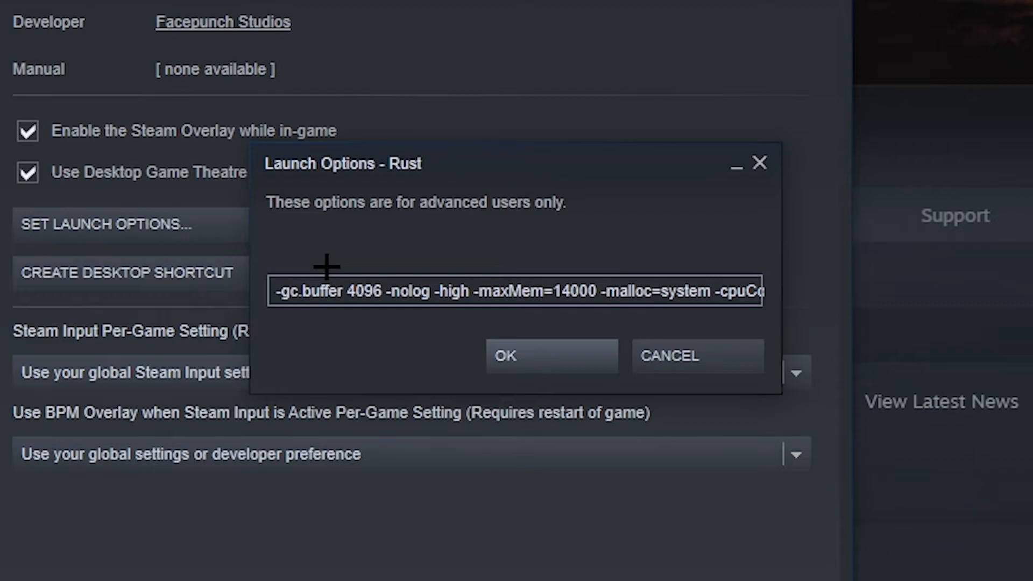
{"action": "left_click", "coordinate": [277, 290]}
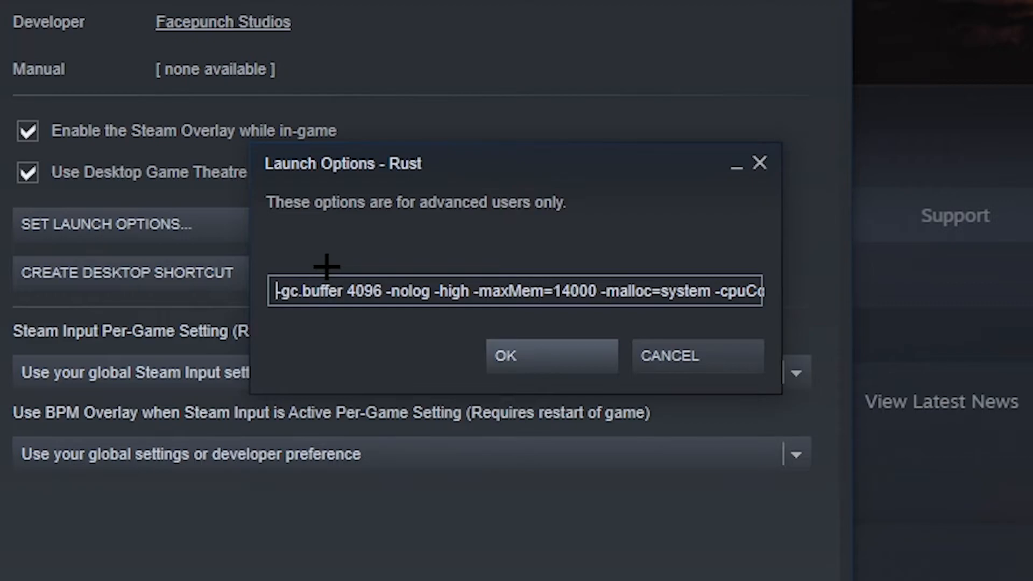